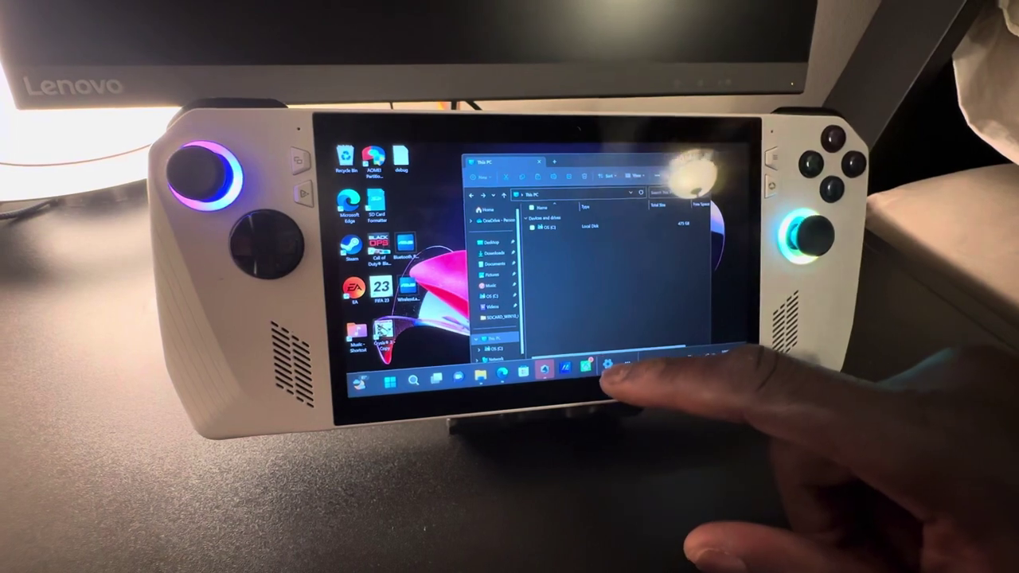
# Step: Show the Start menu with its pinned apps over the File Explorer window on This PC
pyautogui.click(392, 379)
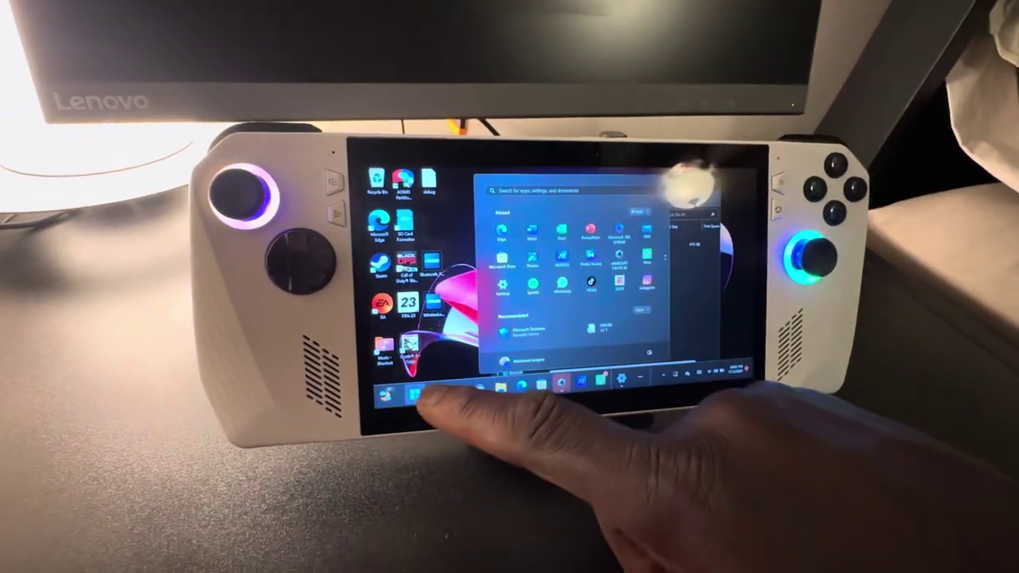